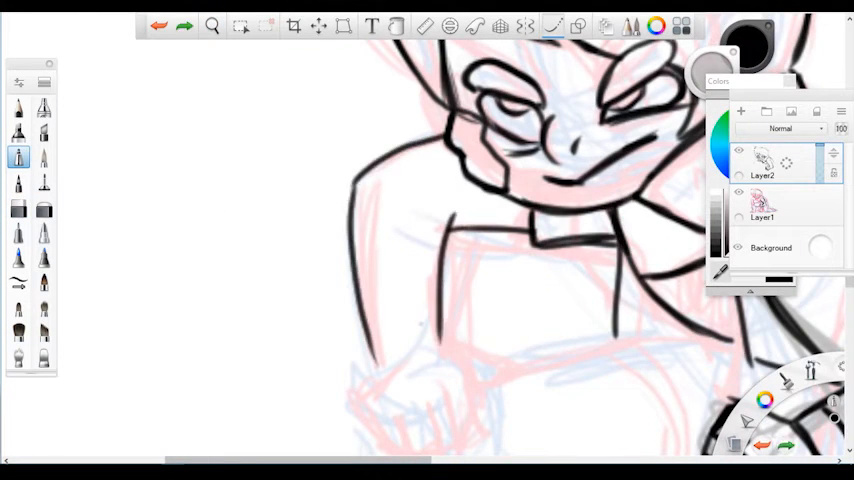
# Ink the crouching character, then flat-color it with skin tones, red outfit and dark brown hair
pyautogui.click(211, 26)
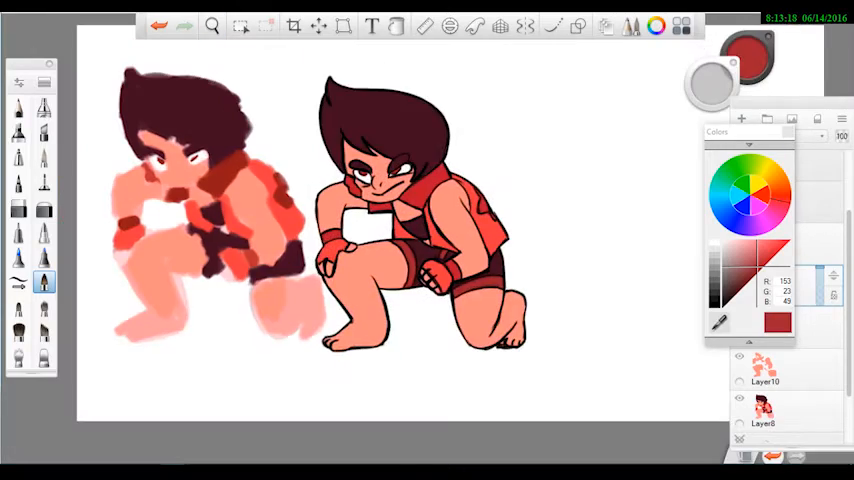
pyautogui.click(212, 26)
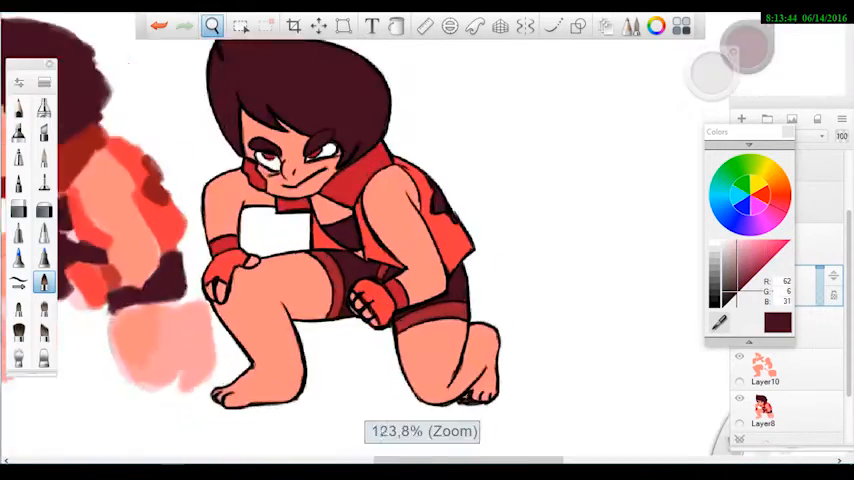